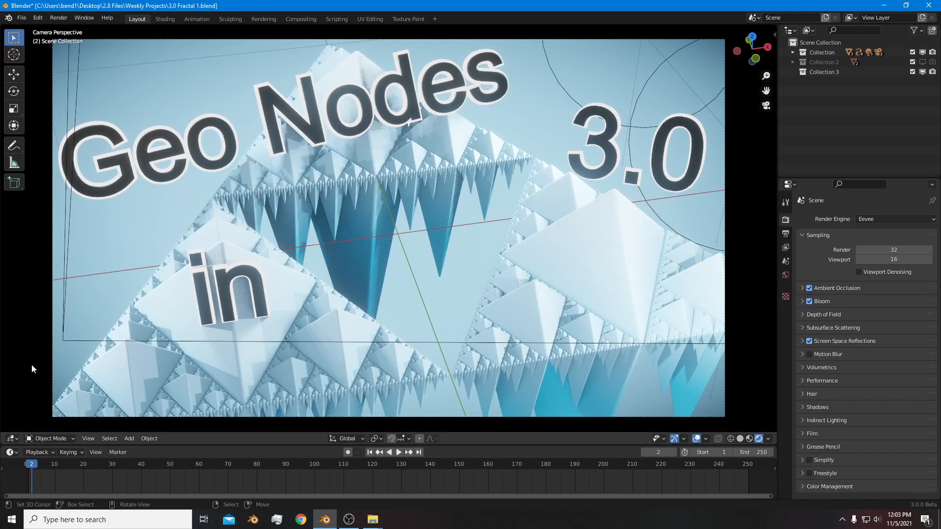
{"action": "mouse_move", "coordinate": [182, 347]}
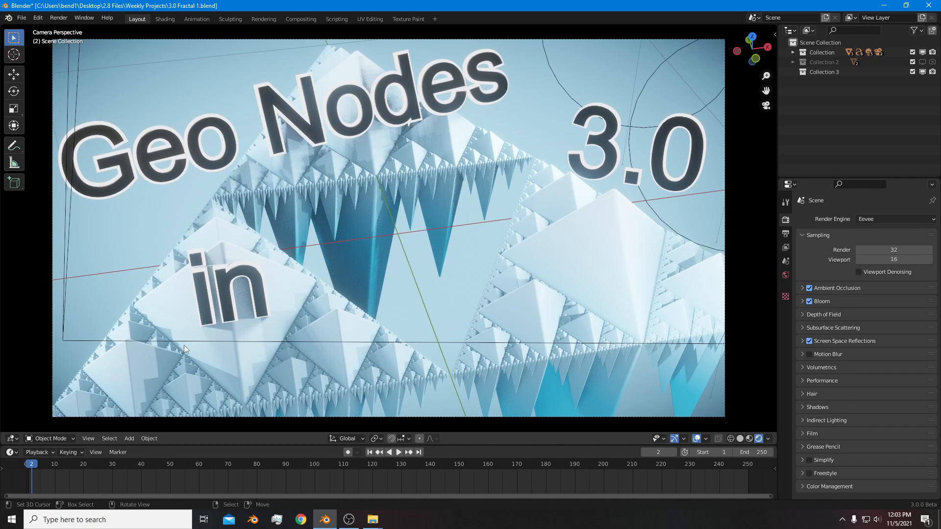
- In the Shading workspace, hide the fractal collections and add a new cube at the origin
{"action": "left_click", "coordinate": [165, 18]}
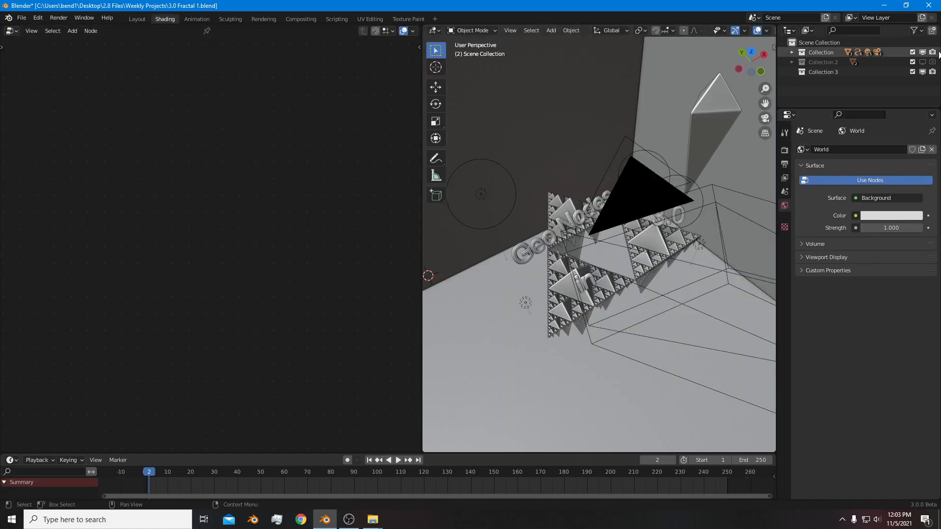
{"action": "left_click", "coordinate": [550, 30]}
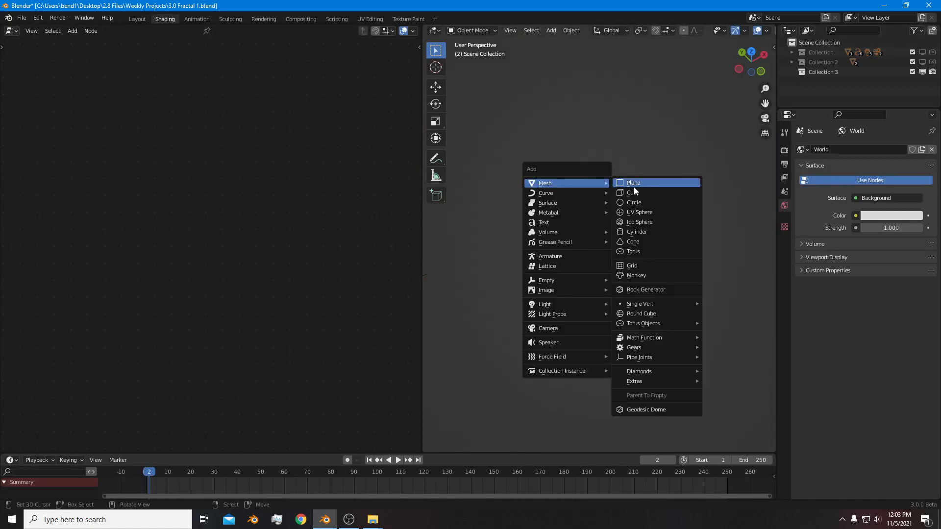
{"action": "left_click", "coordinate": [632, 192]}
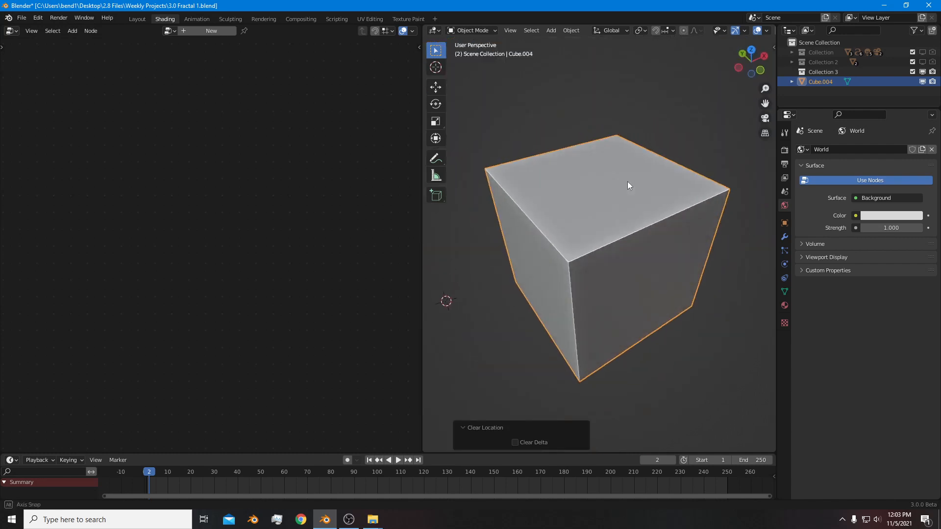
- Create a Geometry Nodes tree on the cube and add a Mesh Line node giving a single point
{"action": "left_click", "coordinate": [212, 31]}
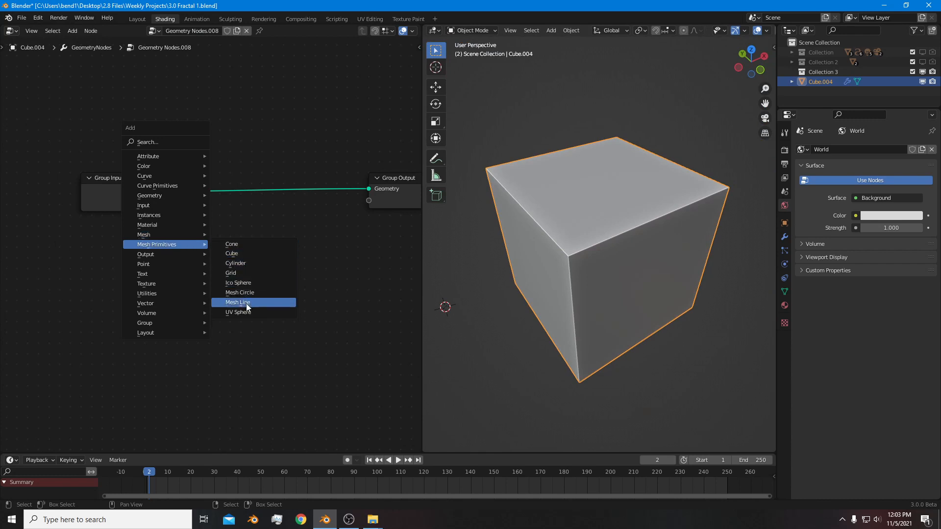
{"action": "left_click", "coordinate": [237, 302]}
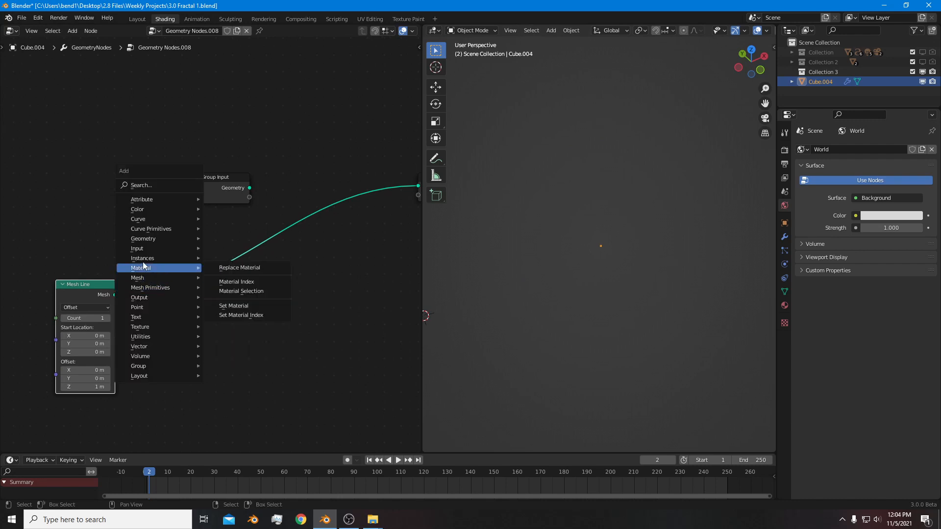
{"action": "mouse_move", "coordinate": [142, 258]}
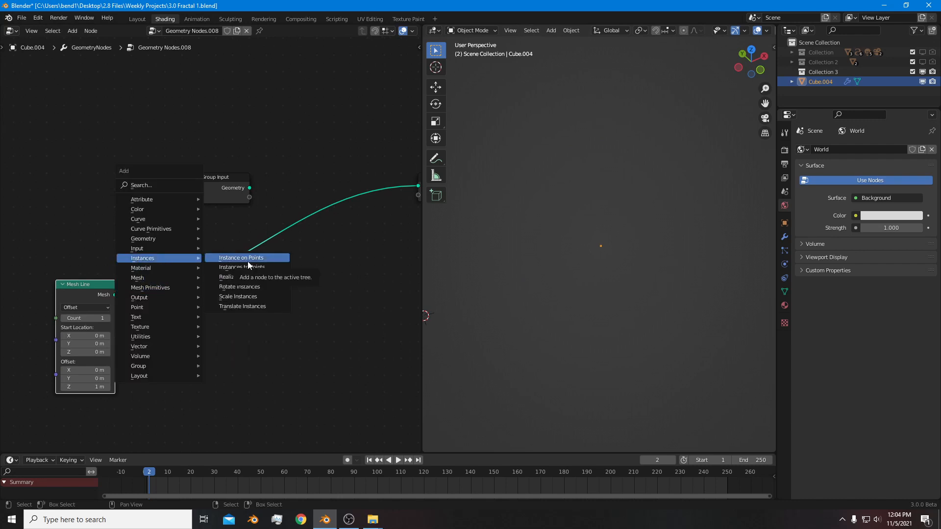
- Instance a 3-vertex Mesh Circle on the Mesh Line point, giving a triangle outline
{"action": "left_click", "coordinate": [240, 258]}
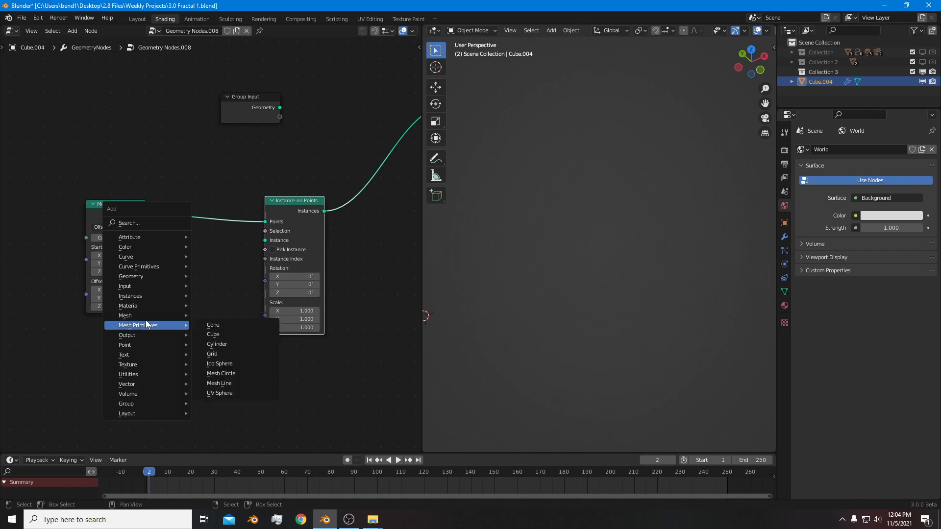
{"action": "mouse_move", "coordinate": [199, 335]}
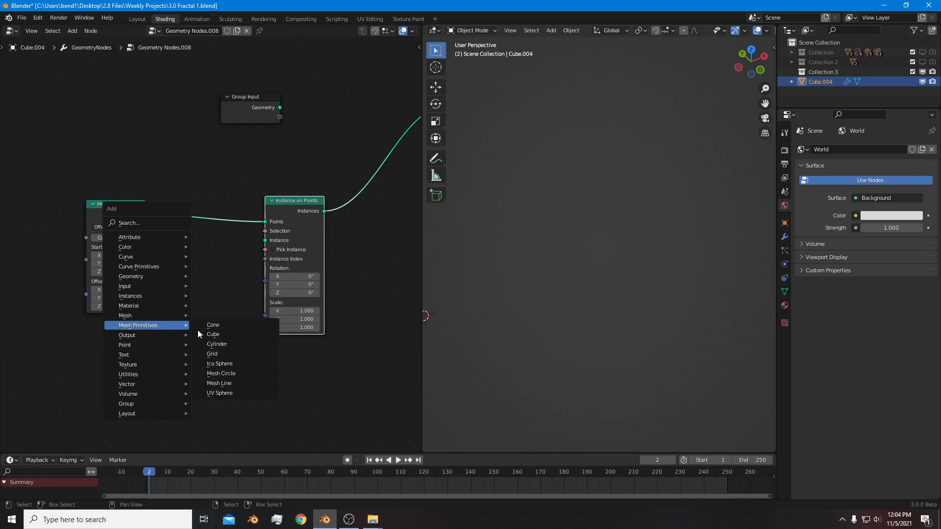
{"action": "left_click", "coordinate": [221, 374]}
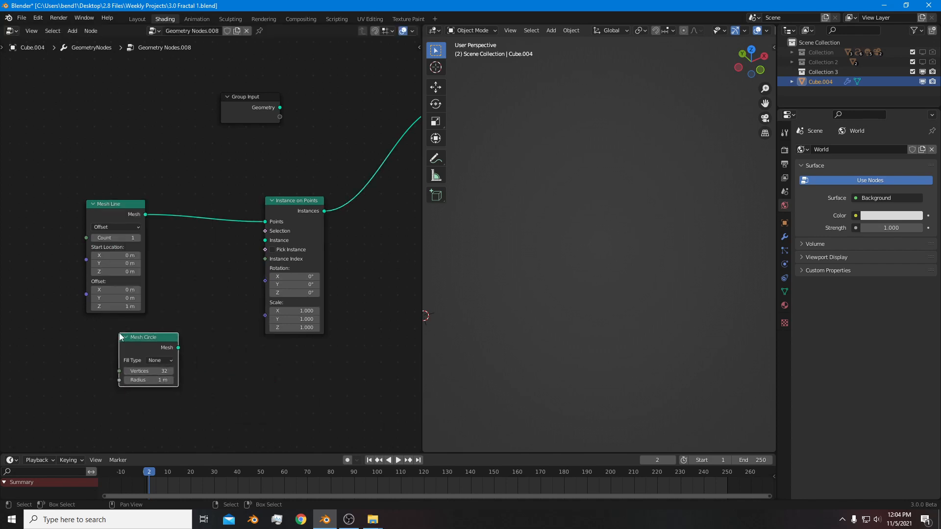
{"action": "left_click", "coordinate": [143, 336]}
{"action": "type", "text": "3"}
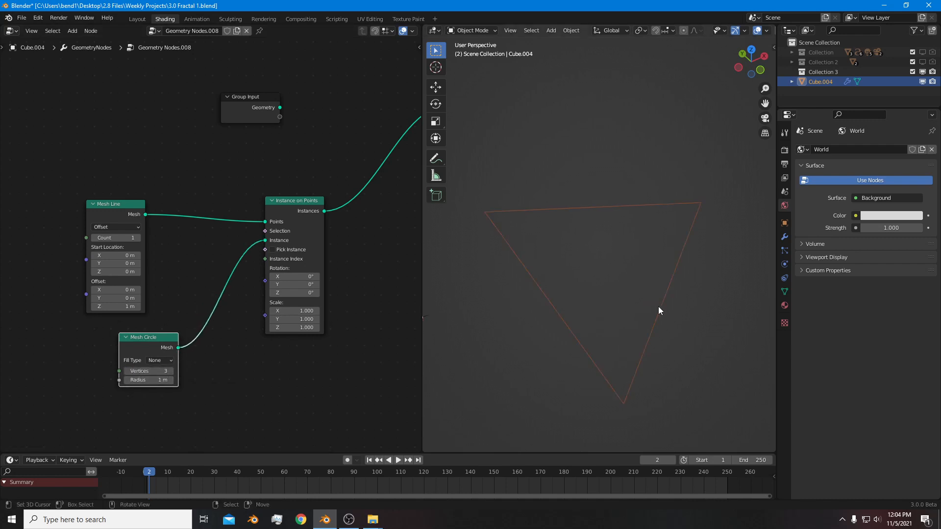
{"action": "left_click_drag", "start_coordinate": [294, 200], "coordinate": [234, 205]}
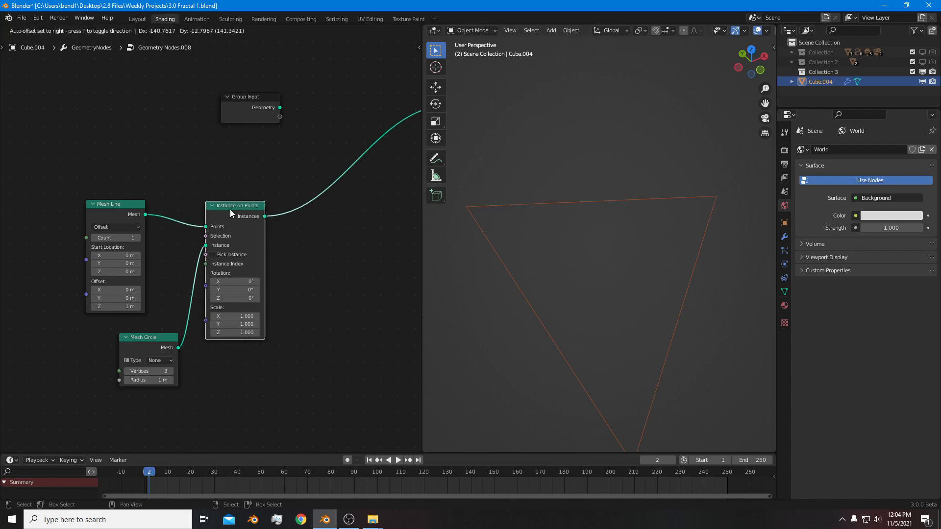
- Add Realize Instances and Mesh to Points so the triangle becomes three corner points
{"action": "type", "text": "re"}
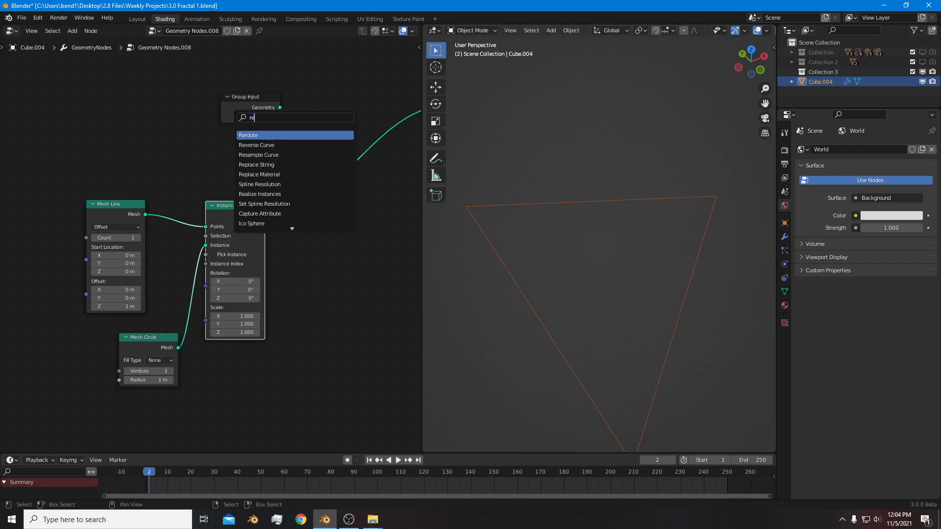
{"action": "type", "text": "a"}
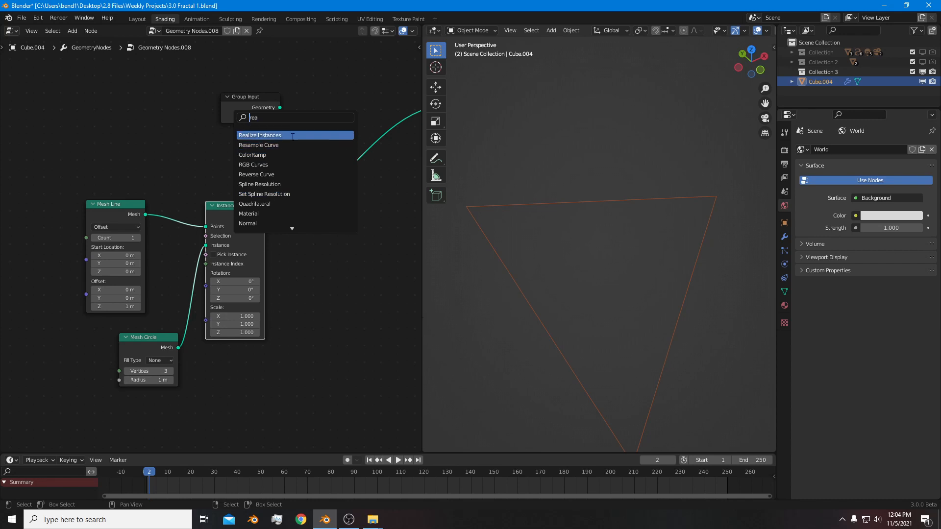
{"action": "left_click", "coordinate": [260, 136]}
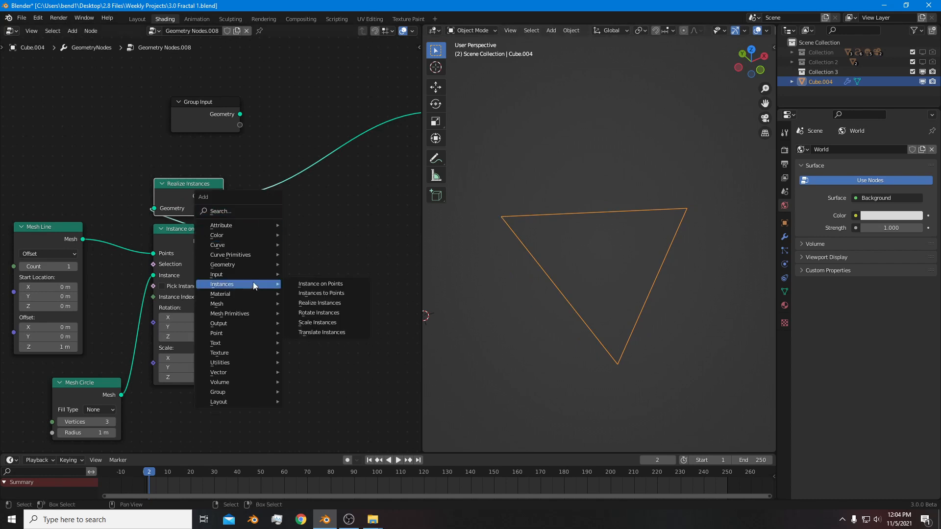
{"action": "mouse_move", "coordinate": [229, 314]}
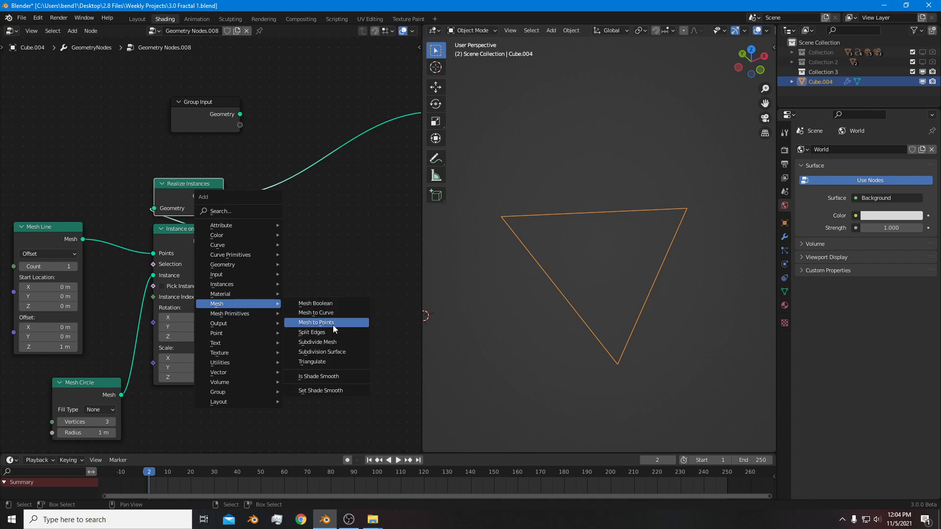
{"action": "left_click", "coordinate": [317, 322]}
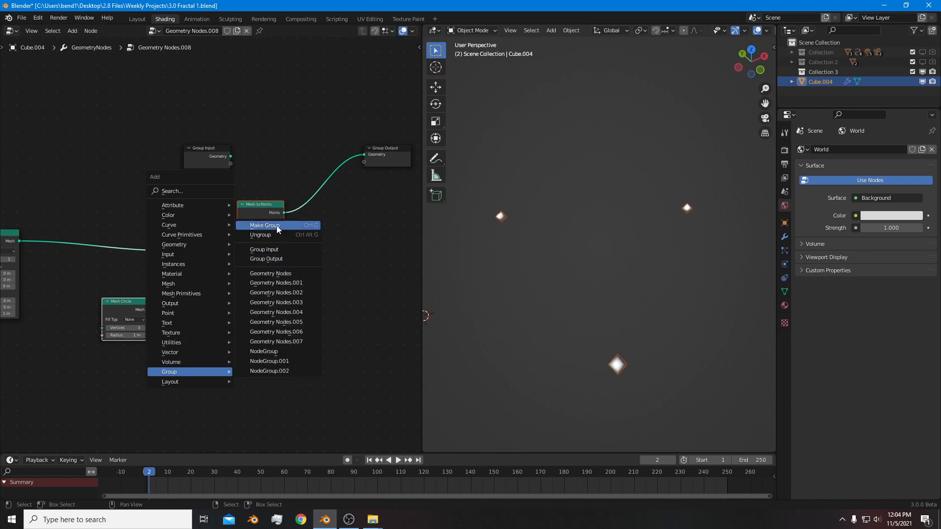
- Group the instancing, realizing and Mesh to Points nodes into one node group (Ctrl+G)
{"action": "left_click", "coordinate": [264, 226]}
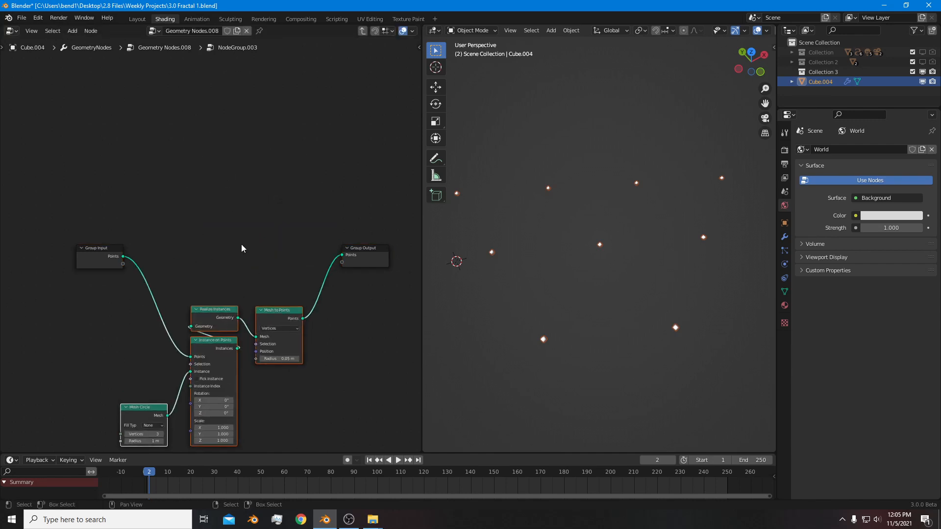
{"action": "mouse_move", "coordinate": [365, 355]}
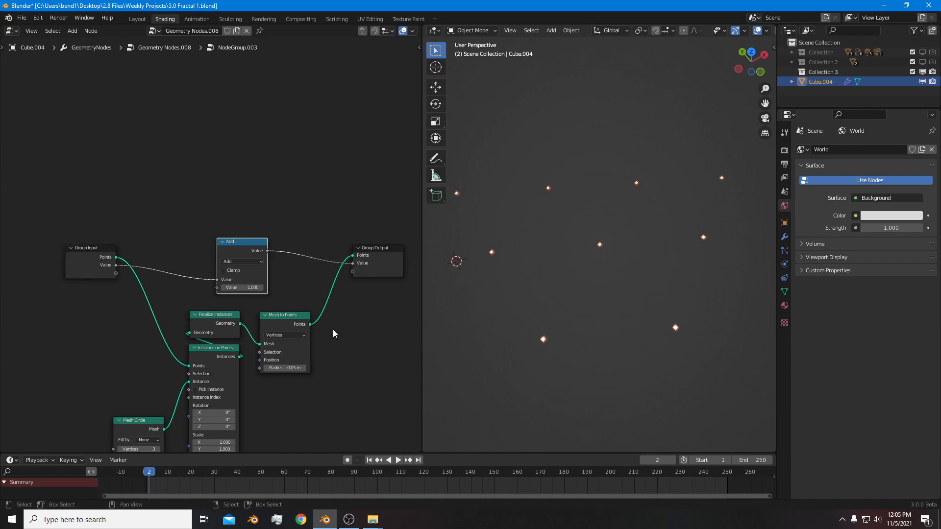
{"action": "mouse_move", "coordinate": [325, 292]}
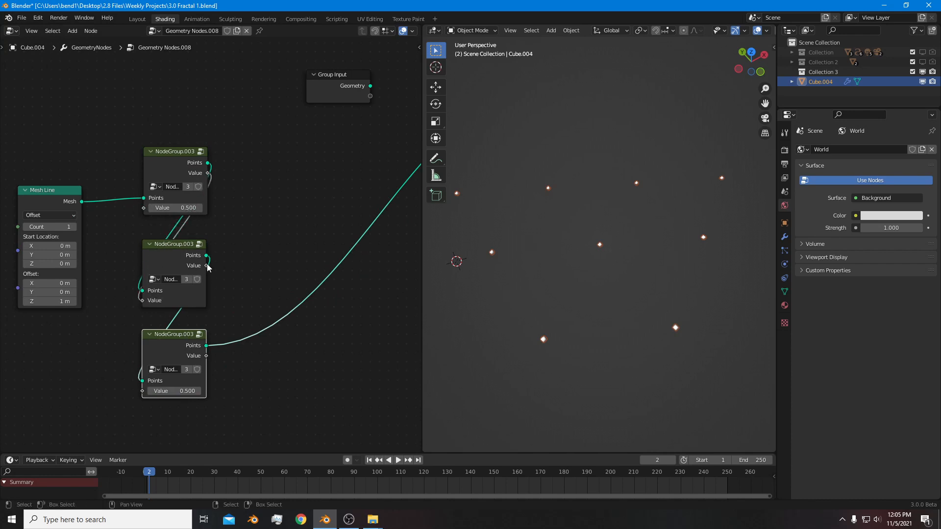
- Arrange the three duplicated group copies in a row chained after the Mesh Line
{"action": "left_click_drag", "start_coordinate": [175, 334], "coordinate": [339, 207]}
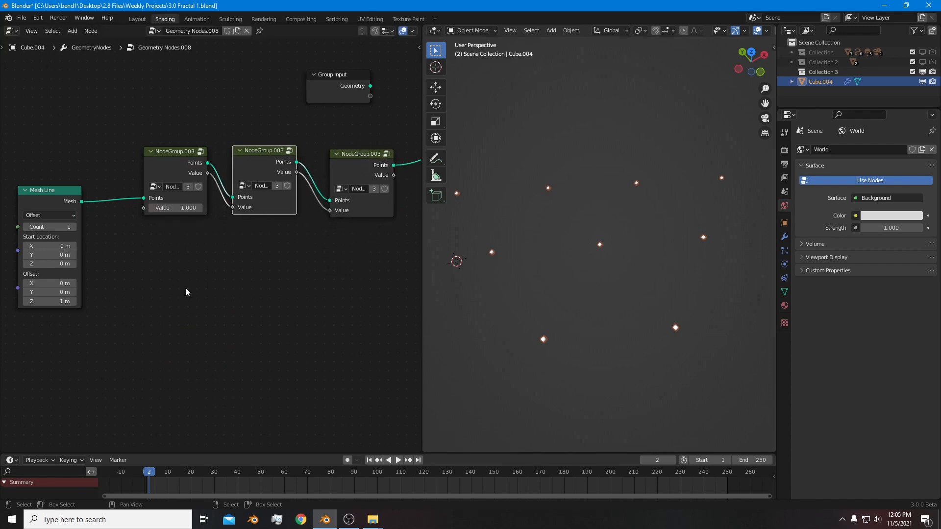
{"action": "left_click", "coordinate": [360, 154]}
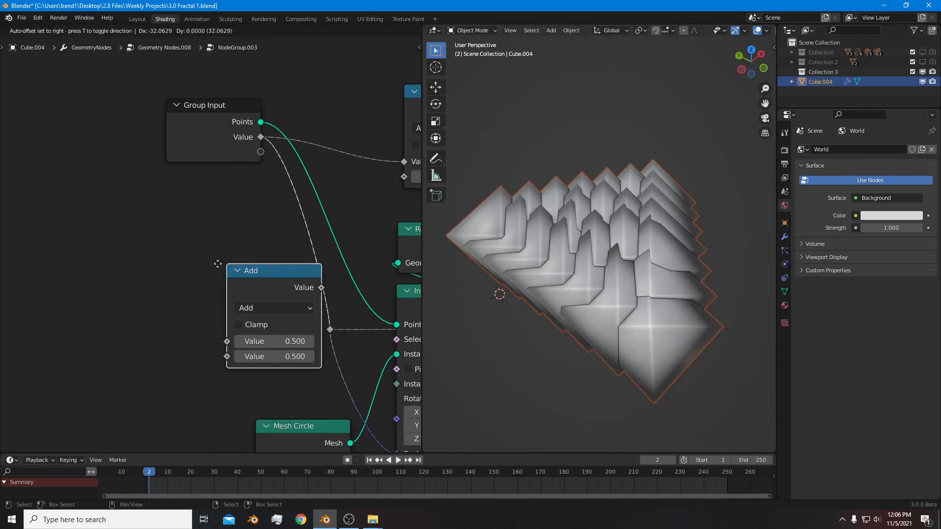
- Inside the group, set the first math node to Power and the second to Divide
{"action": "left_click", "coordinate": [204, 281]}
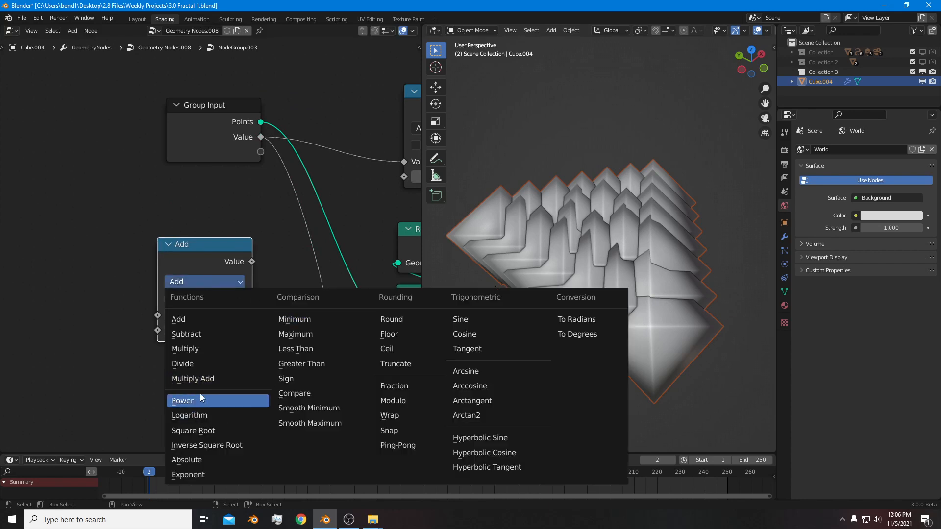
{"action": "left_click", "coordinate": [184, 400]}
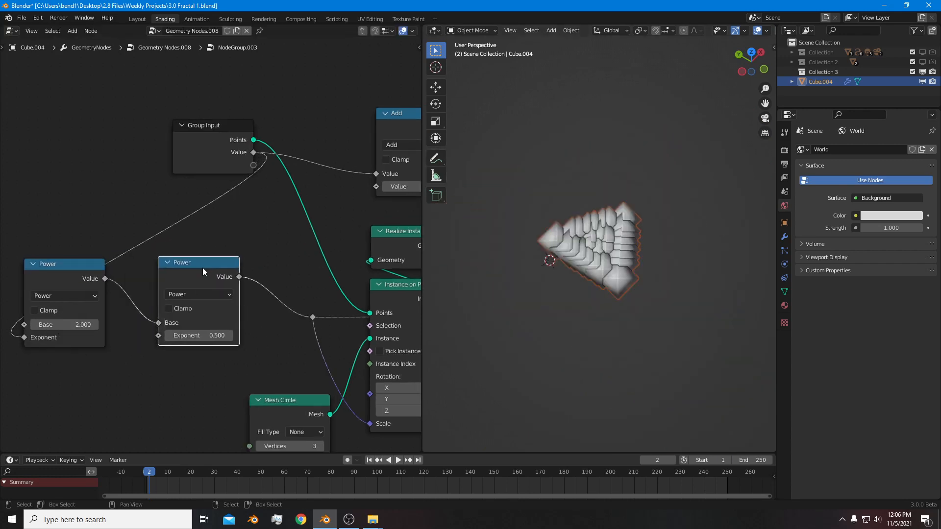
{"action": "left_click", "coordinate": [199, 294]}
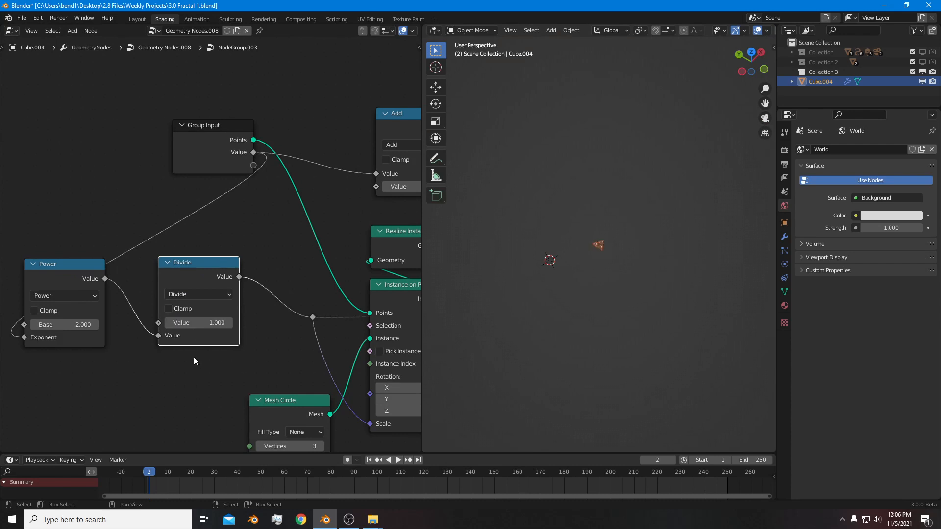
{"action": "mouse_move", "coordinate": [598, 276]}
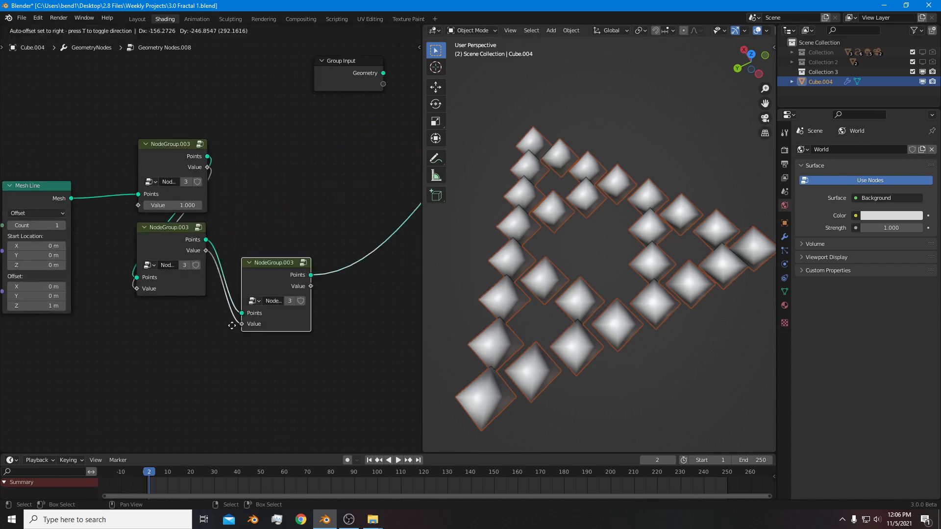
- Add a Join Geometry node to merge the Points outputs of the chained iteration groups
{"action": "left_click_drag", "start_coordinate": [276, 263], "coordinate": [167, 312]}
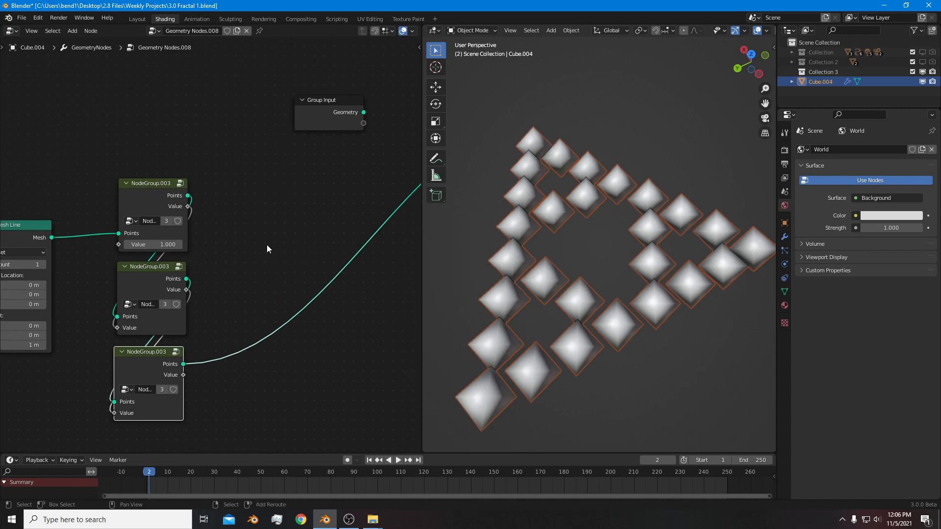
{"action": "mouse_move", "coordinate": [183, 290]}
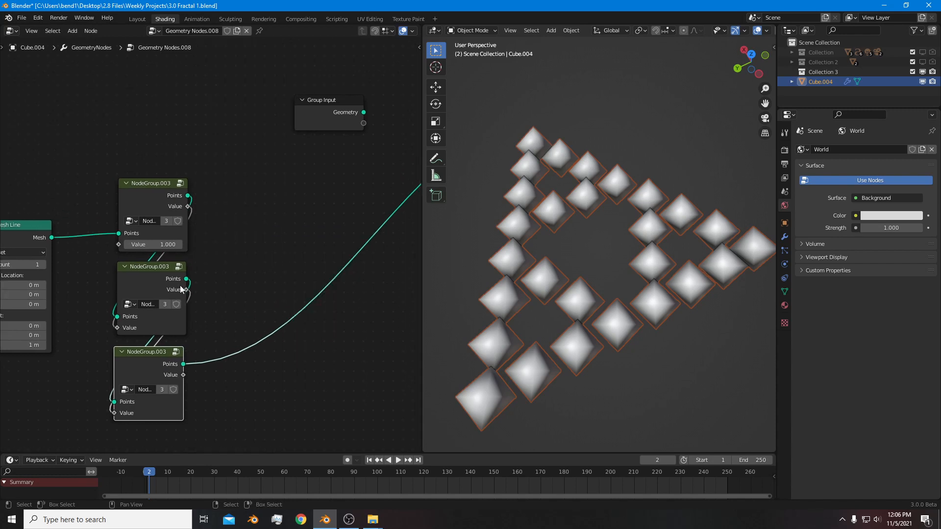
{"action": "left_click", "coordinate": [71, 30]}
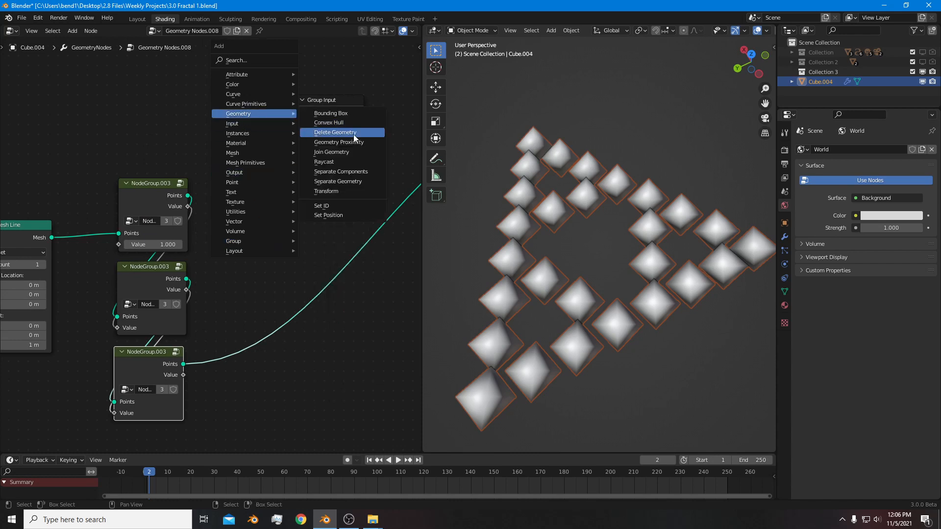
{"action": "left_click", "coordinate": [330, 151]}
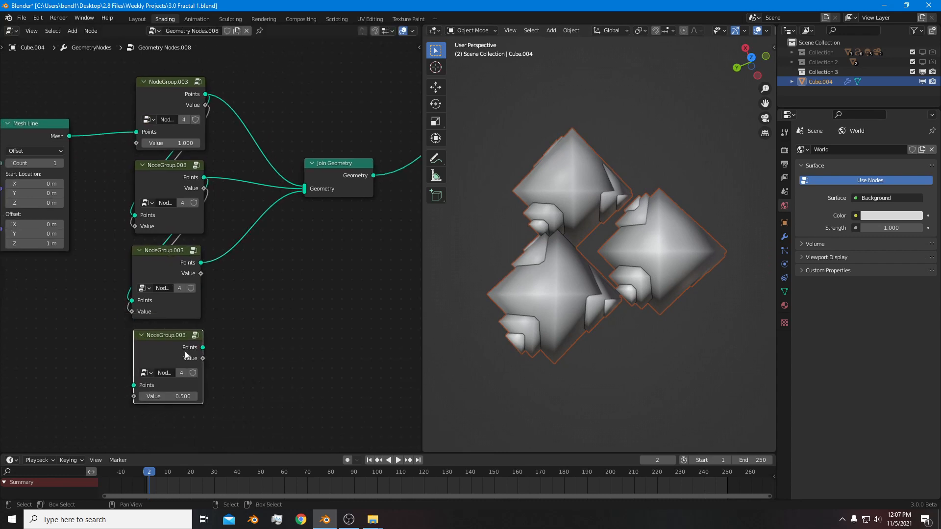
{"action": "mouse_move", "coordinate": [168, 266]}
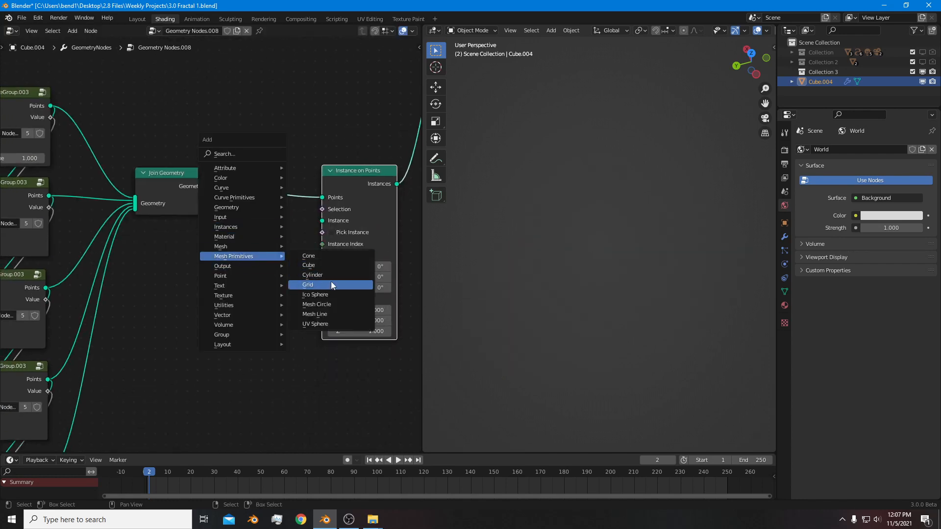
- Instance Ico Spheres on the joined points, scaled by a Radius attribute node
{"action": "left_click", "coordinate": [315, 295]}
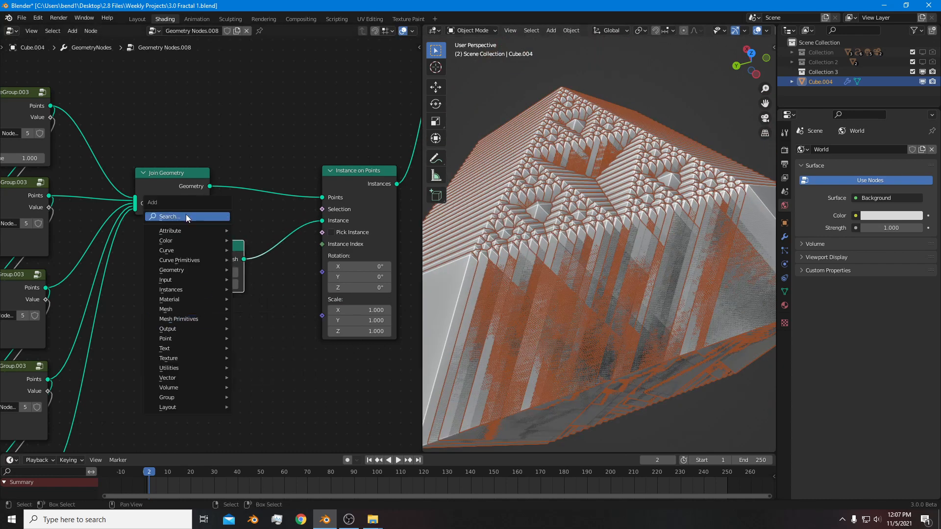
{"action": "type", "text": "rea"}
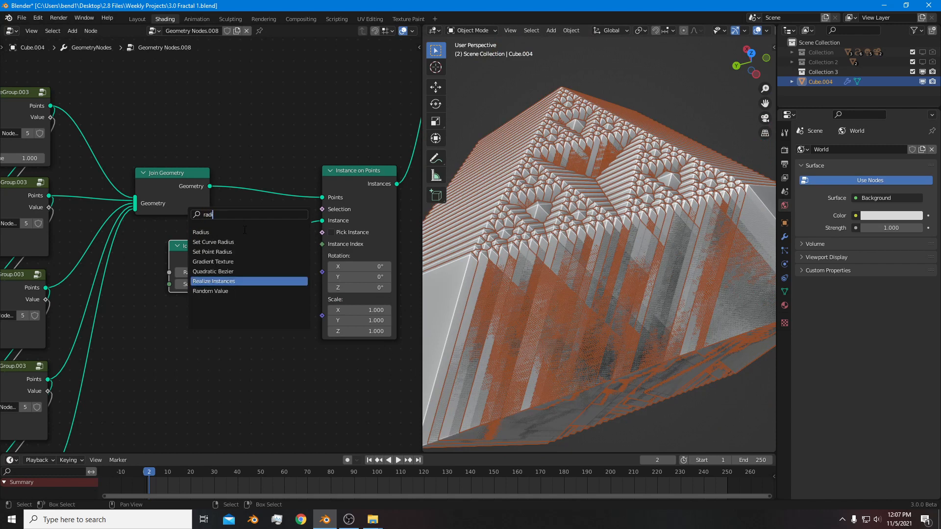
{"action": "left_click", "coordinate": [200, 233]}
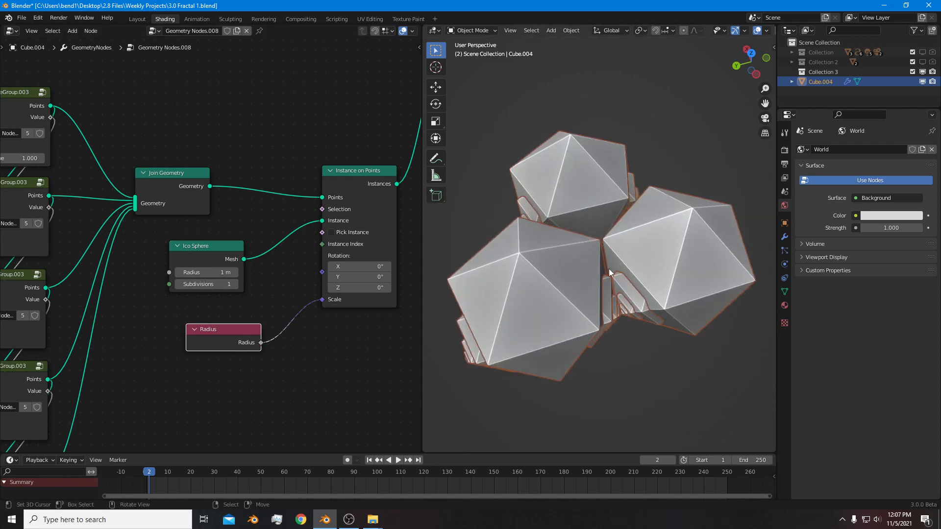
{"action": "left_click", "coordinate": [212, 271]}
{"action": "type", "text": "0.32"}
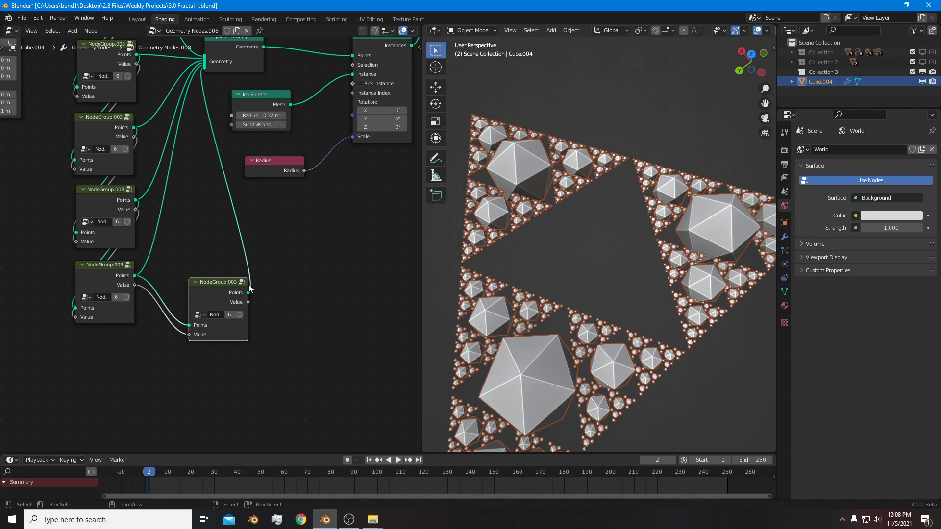
- Duplicate another NodeGroup.003 copy below the chain feeding Join Geometry
{"action": "left_click_drag", "start_coordinate": [218, 282], "coordinate": [104, 334]}
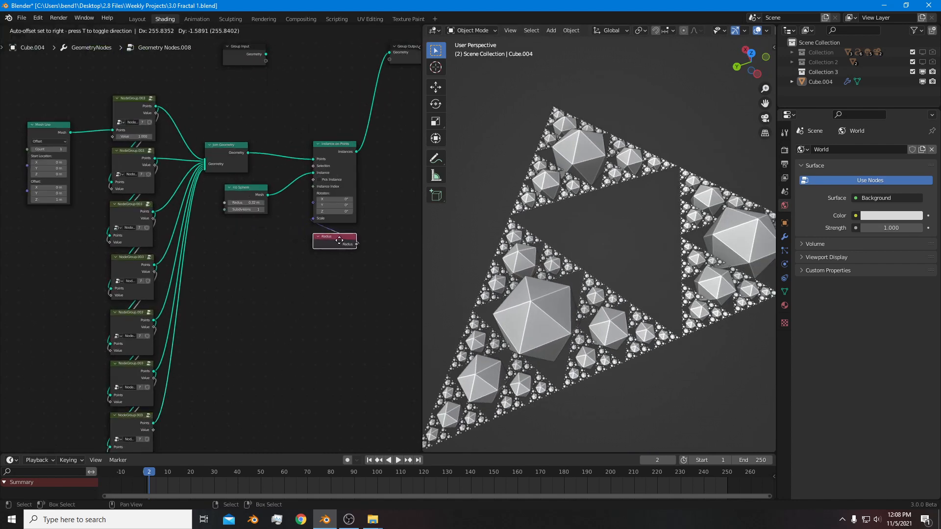
- Add a low-vertex Circle mesh beside the fractal and select the new Circle.002 object
{"action": "left_click", "coordinate": [550, 31]}
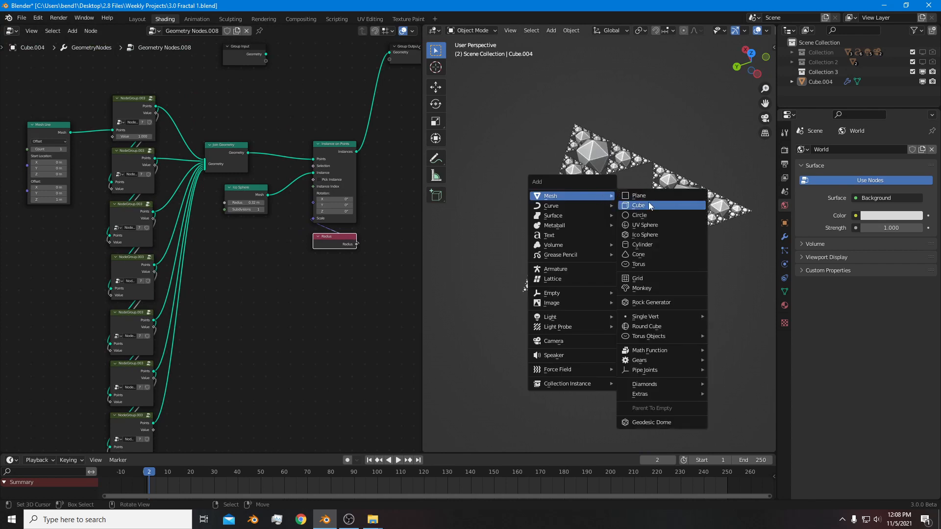
{"action": "left_click", "coordinate": [639, 214]}
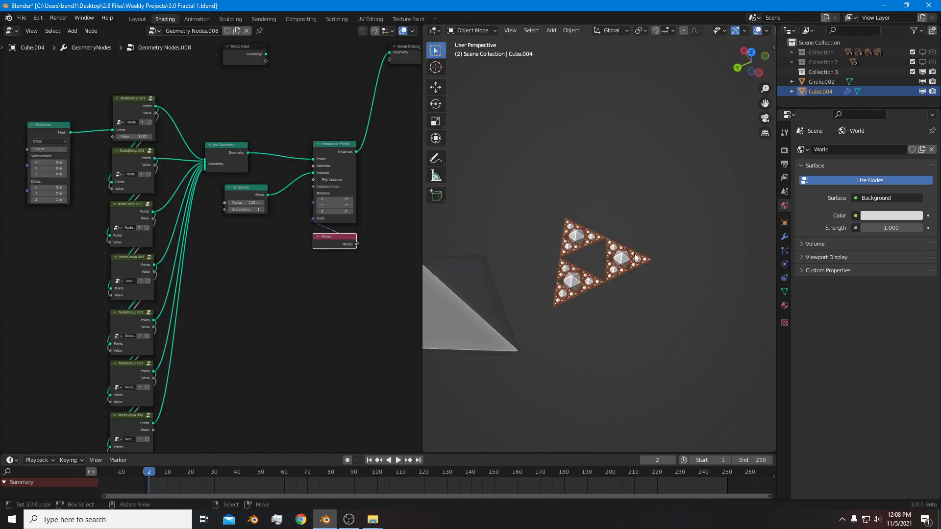
{"action": "left_click", "coordinate": [492, 295]}
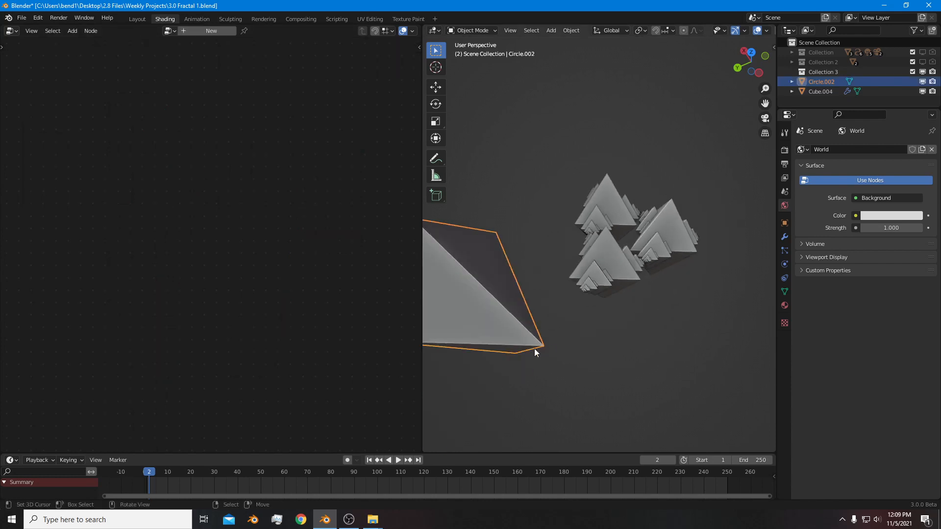
- In Edit Mode rotate the triangle's vertices 30° about Z and scale them by 1.674
{"action": "key", "text": "r"}
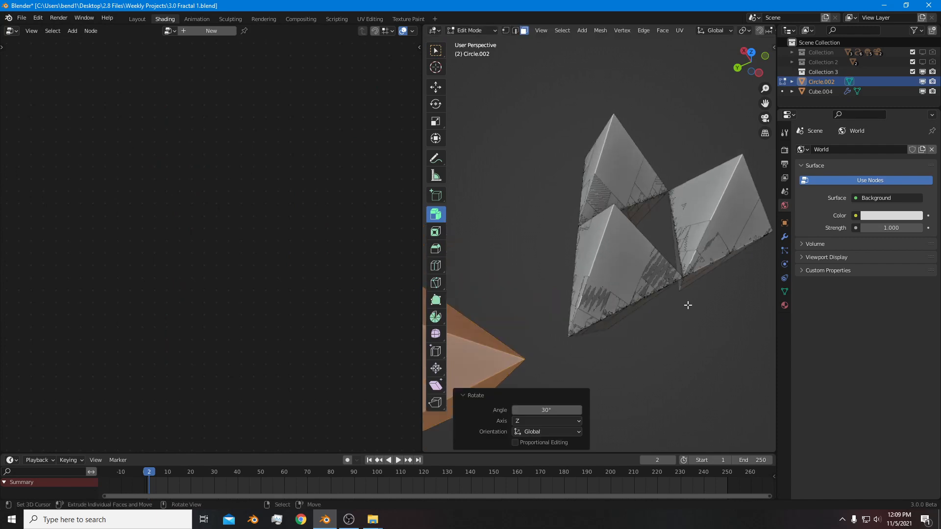
{"action": "key", "text": "s"}
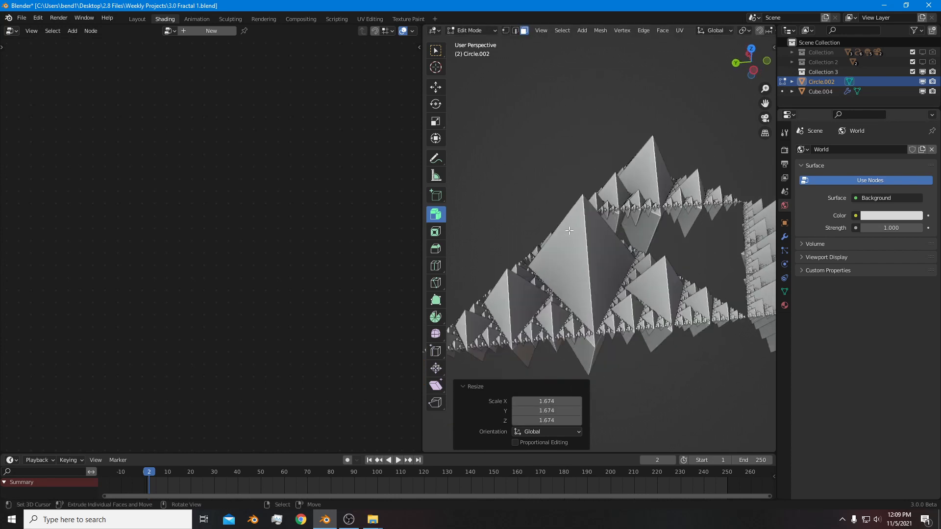
{"action": "key", "text": "g"}
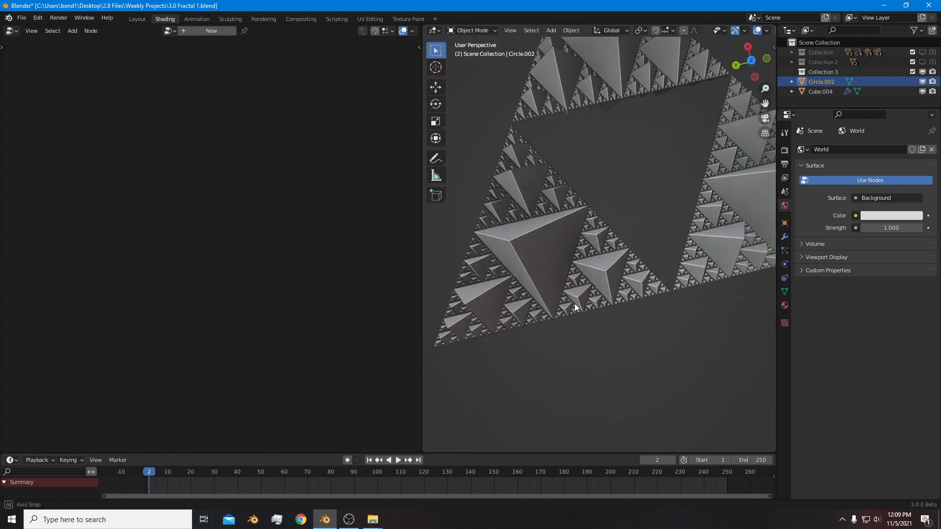
{"action": "left_click", "coordinate": [821, 92]}
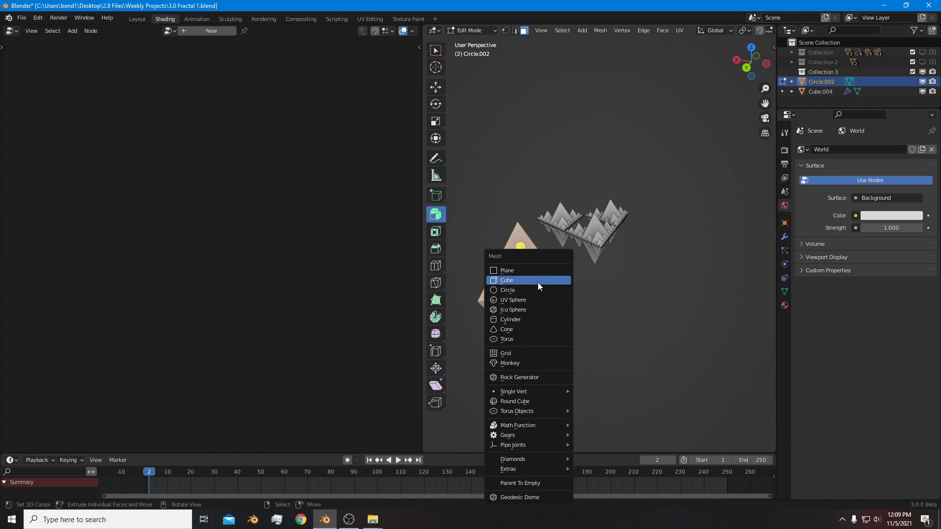
- Add a 12-vertex circle inside Circle.002 and scale it by 1.102 to ring the triangles
{"action": "left_click", "coordinate": [507, 290]}
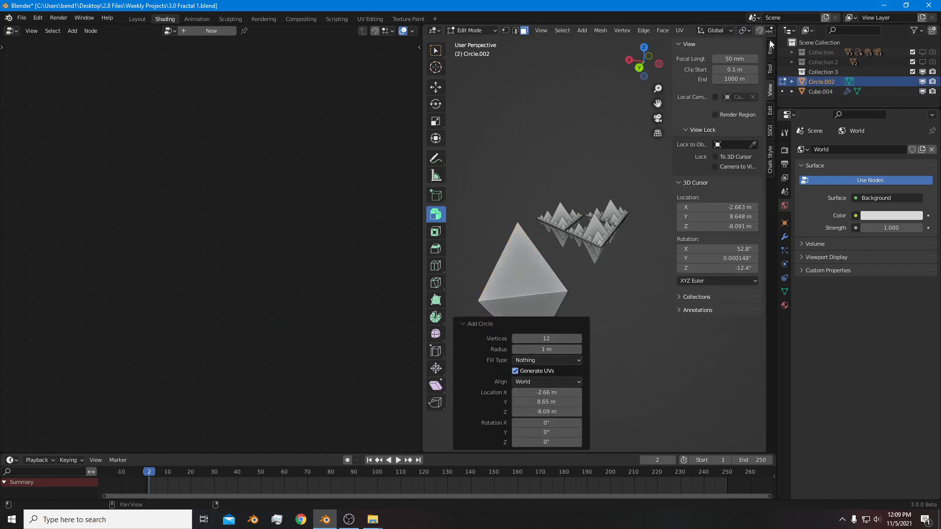
{"action": "left_click", "coordinate": [770, 47]}
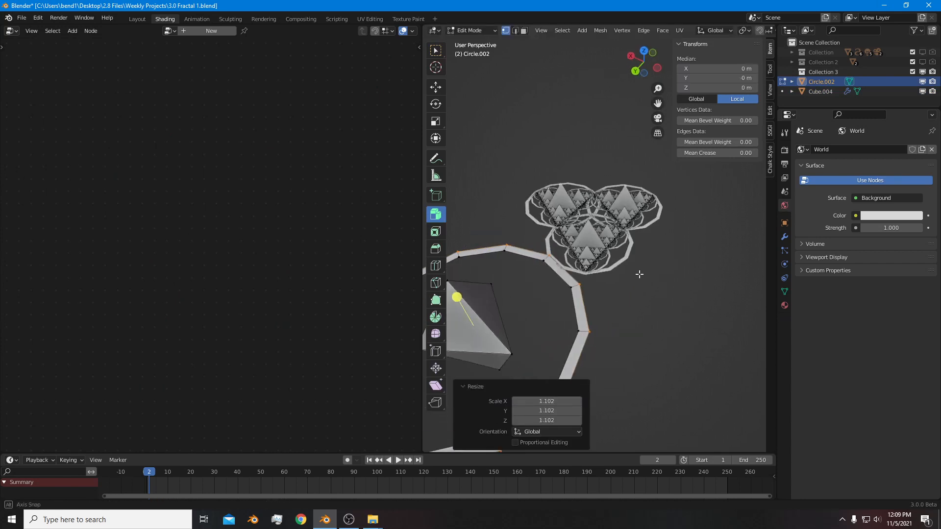
{"action": "key", "text": "s"}
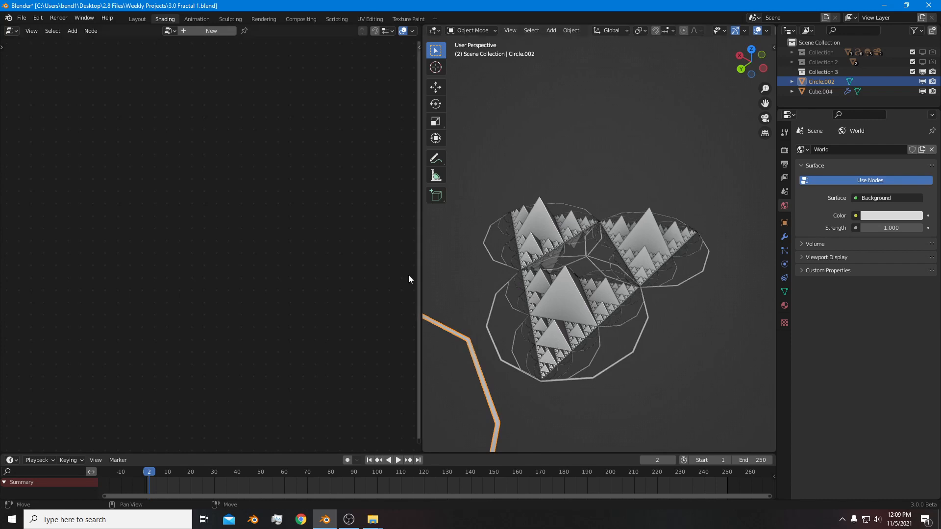
{"action": "mouse_move", "coordinate": [725, 325]}
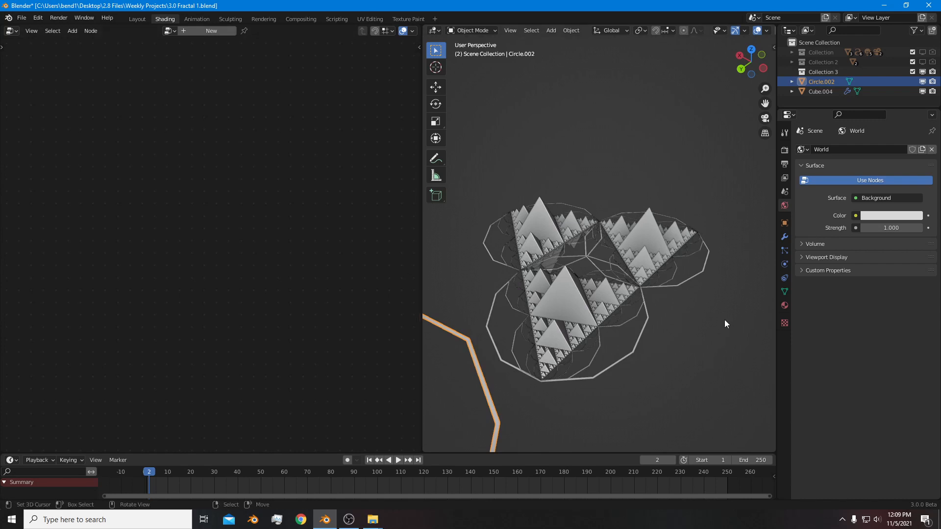